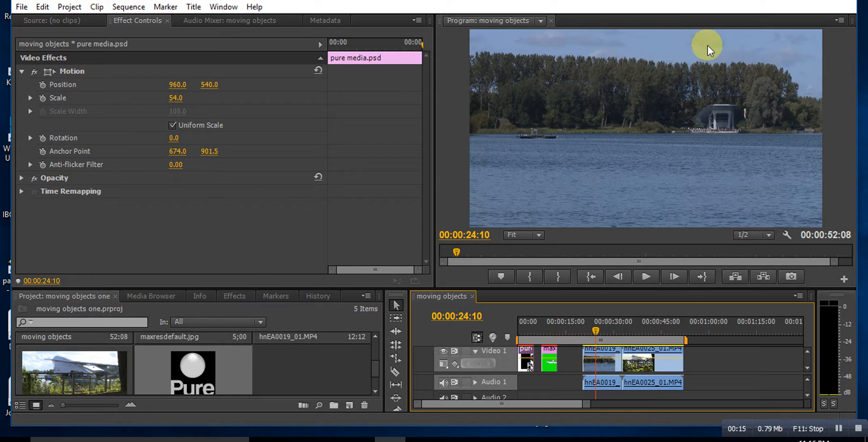
Scrub the playhead back to about 00:00:09:20 onto the green-screen spaceship clip.
drag(595, 331, 554, 332)
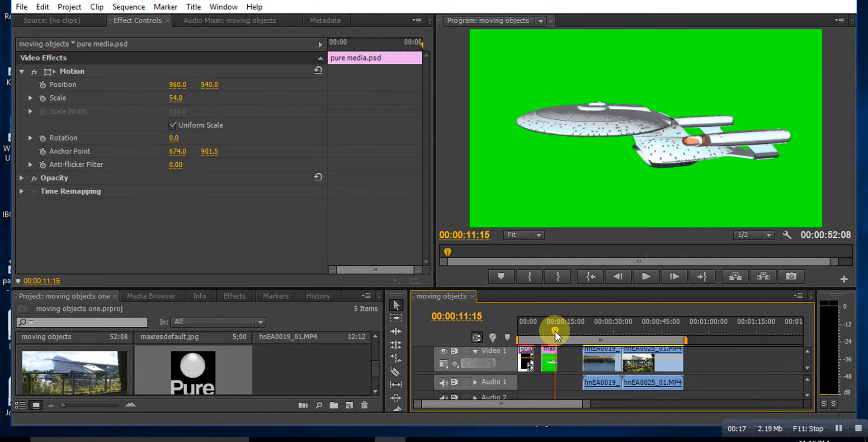
drag(555, 332, 548, 332)
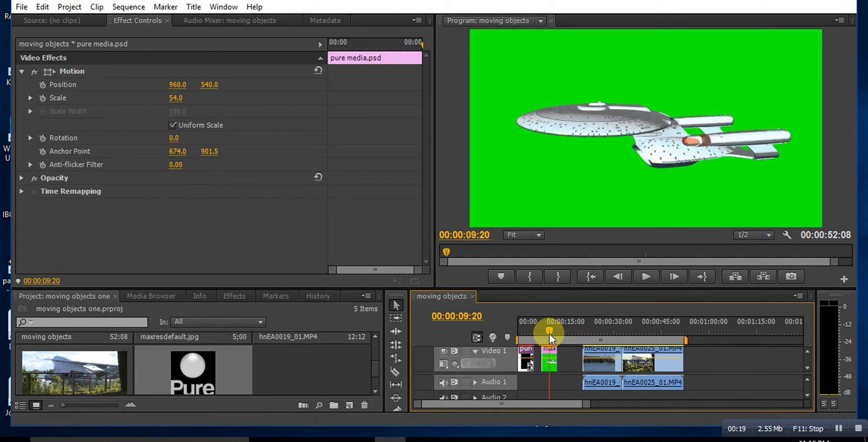
mouse_move(542, 307)
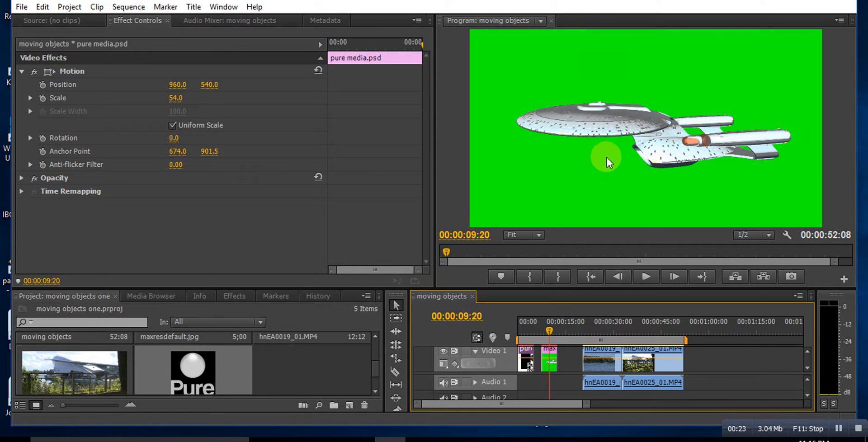
mouse_move(513, 139)
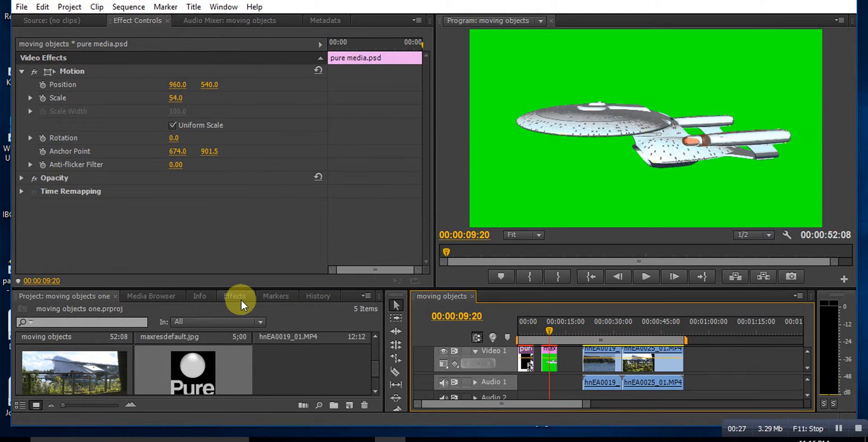
Search the Effects panel for 'key' and apply Ultra Key to the spaceship clip.
click(235, 295)
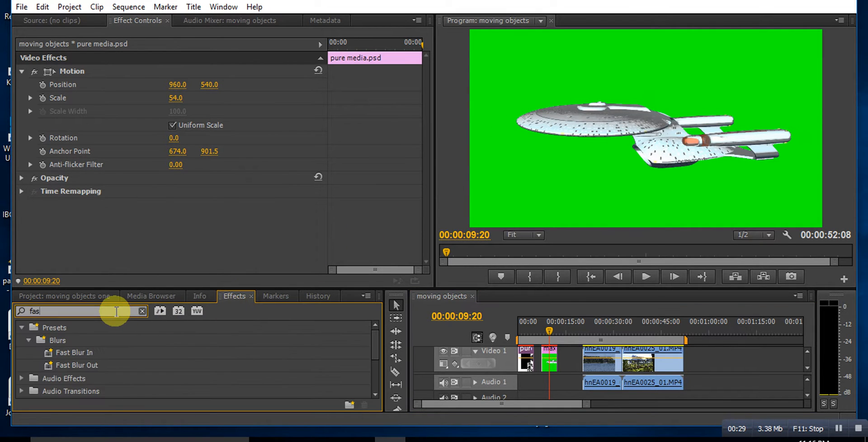
click(142, 311)
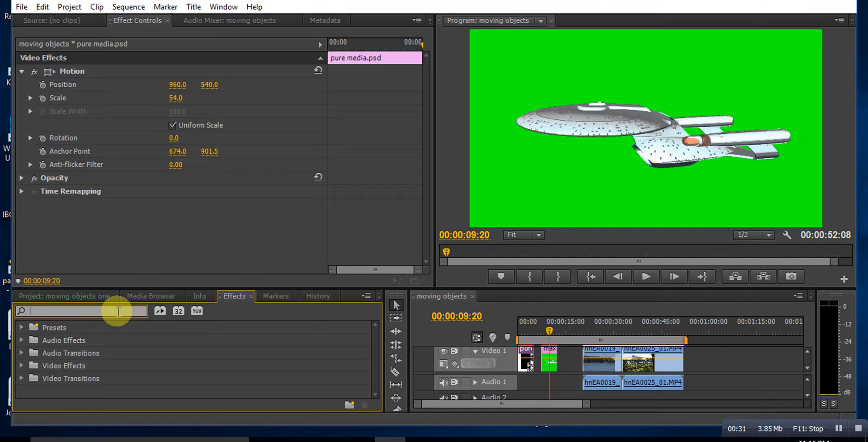
text(k)
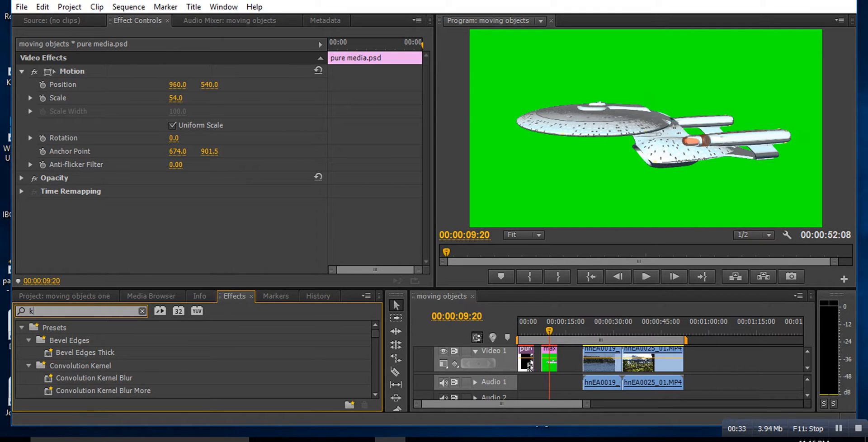
text(ey)
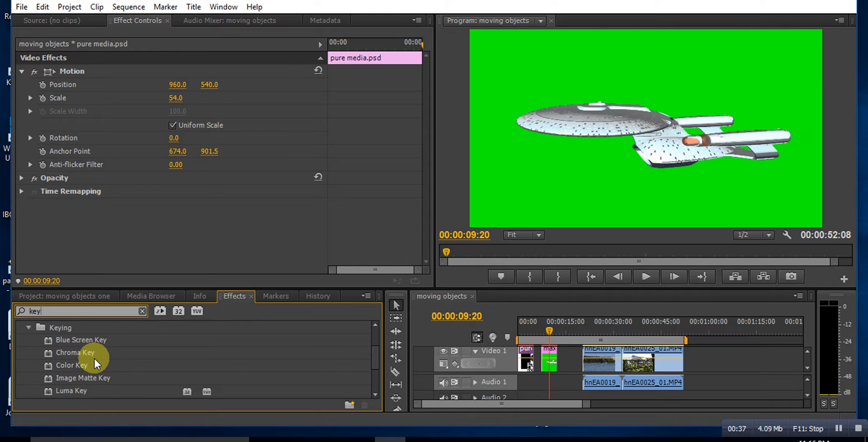
scroll(down, 3)
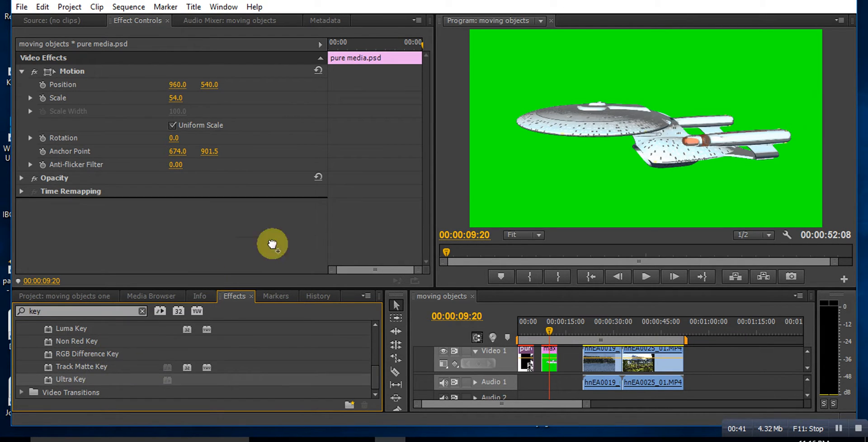
click(549, 359)
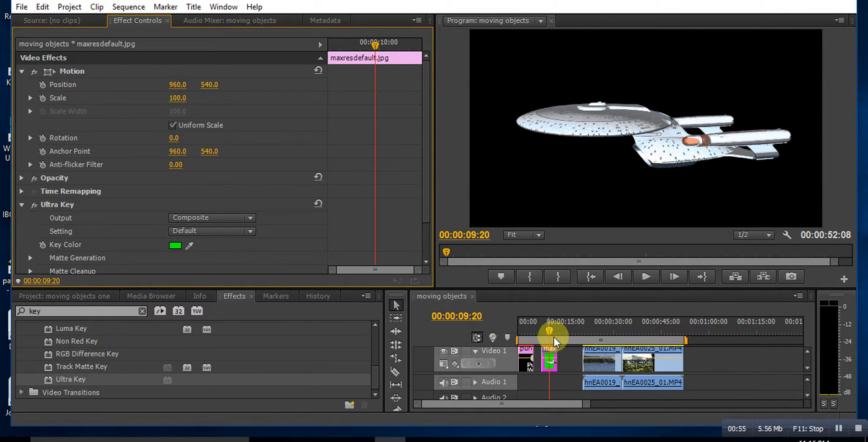
mouse_move(556, 356)
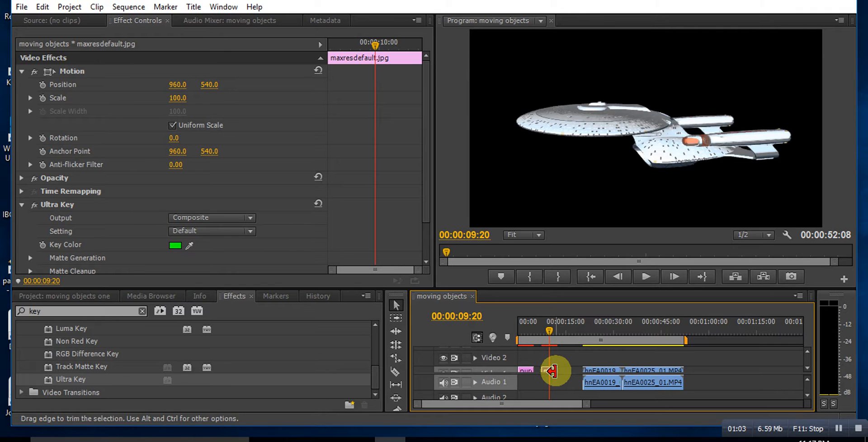
Move the spaceship clip to Video 2 above the lake clip and lower its Scale.
drag(554, 371, 606, 357)
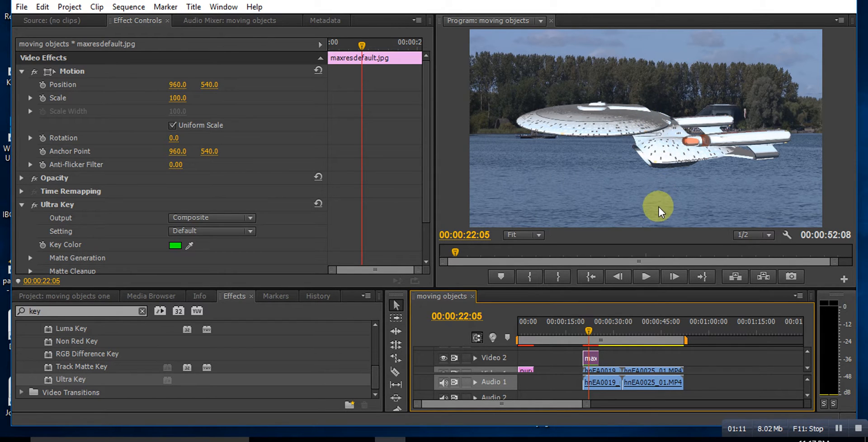
mouse_move(591, 362)
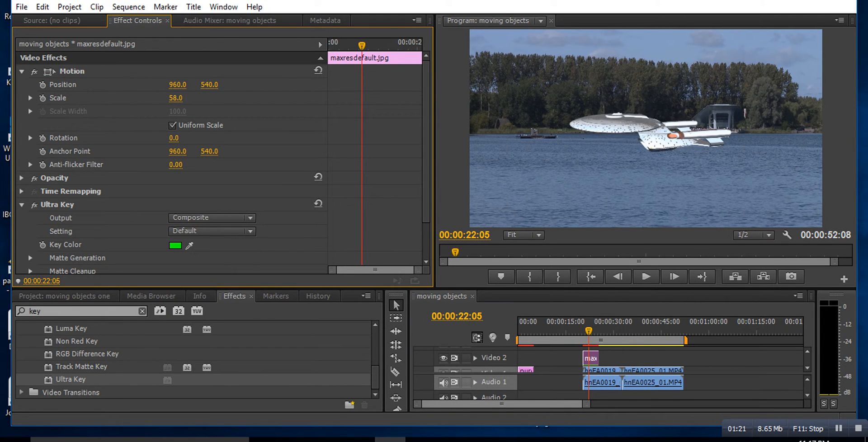
drag(176, 98, 176, 108)
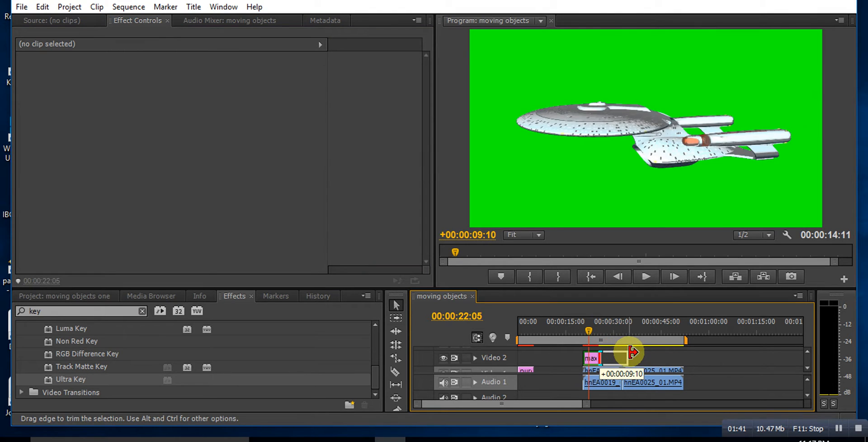
Play the composite of the small ship above the lake's treeline, then stop playback.
click(642, 276)
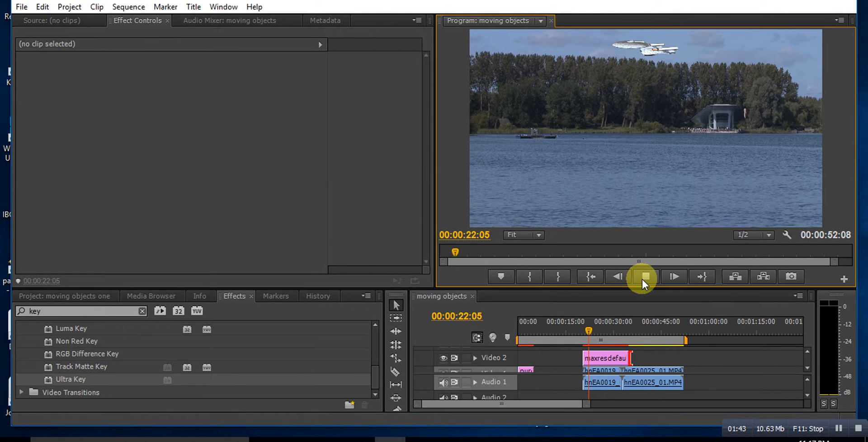
click(643, 276)
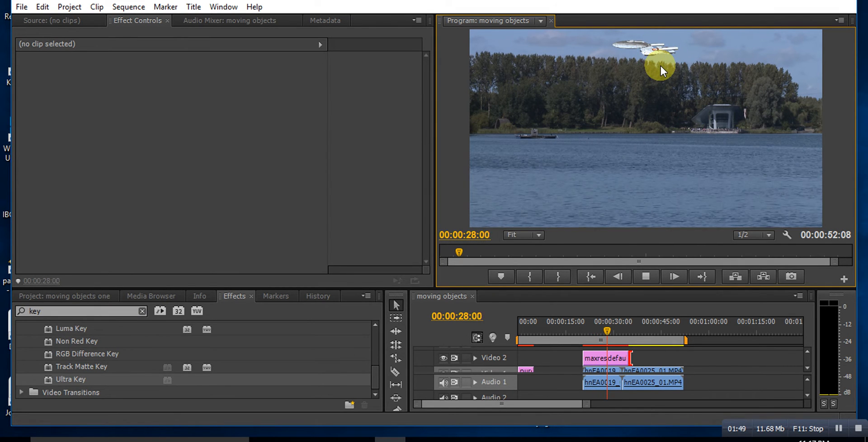
click(645, 277)
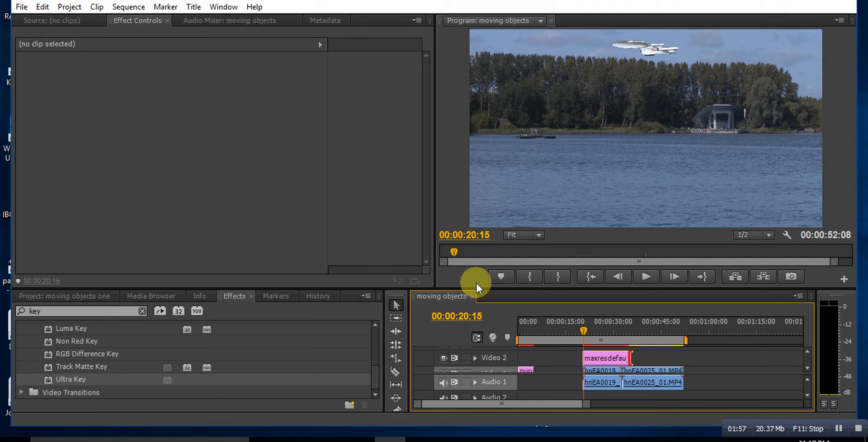
mouse_move(352, 212)
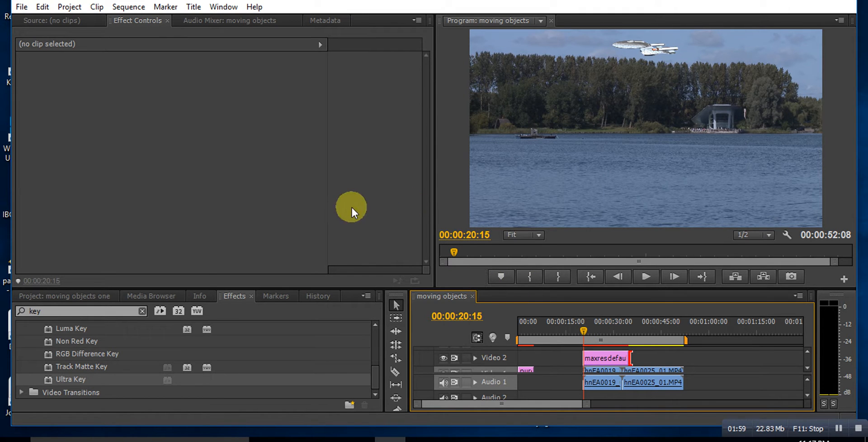
Enable Position keyframing on the spaceship at 20:15 and move to 32:00 for the next keyframe.
click(603, 358)
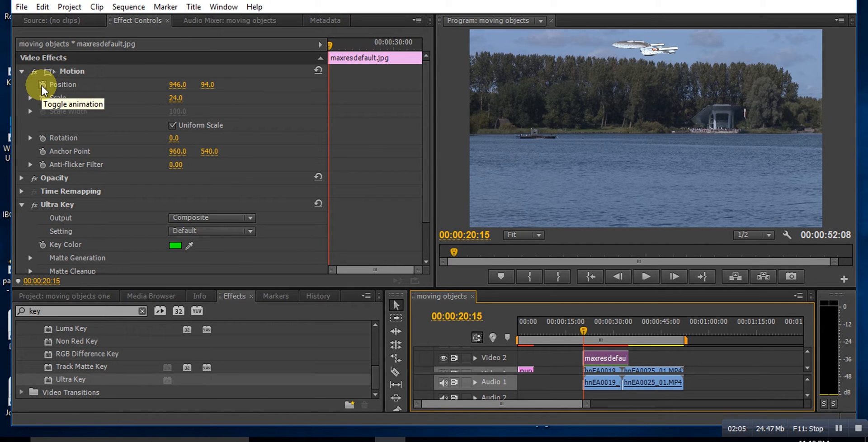
click(43, 85)
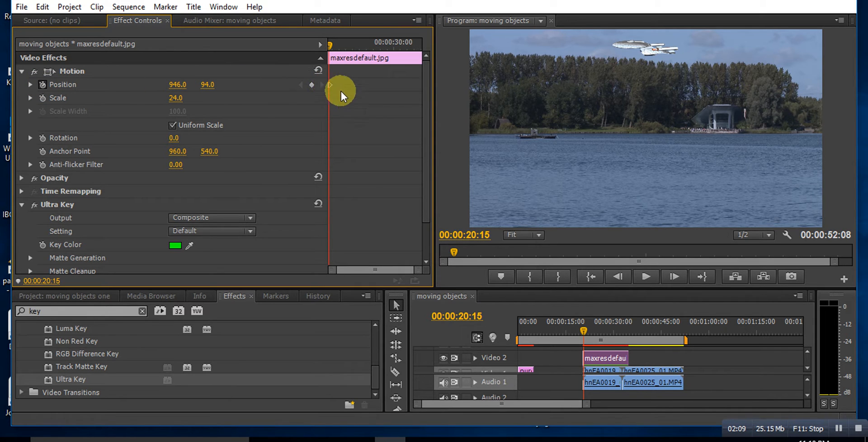
click(593, 321)
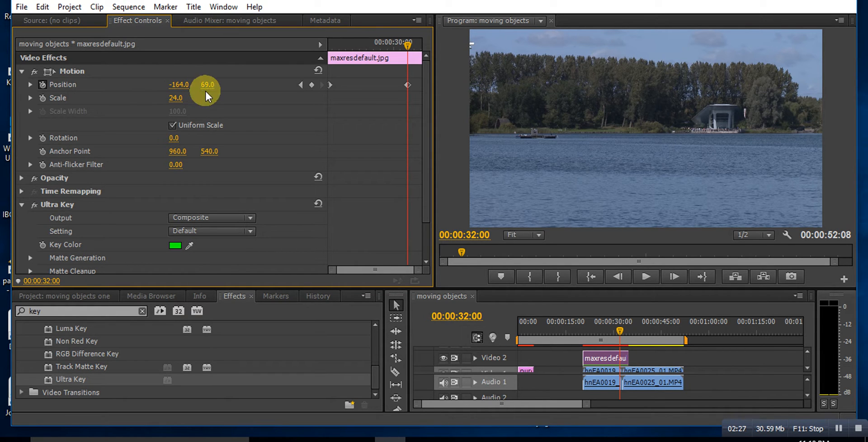
mouse_move(406, 85)
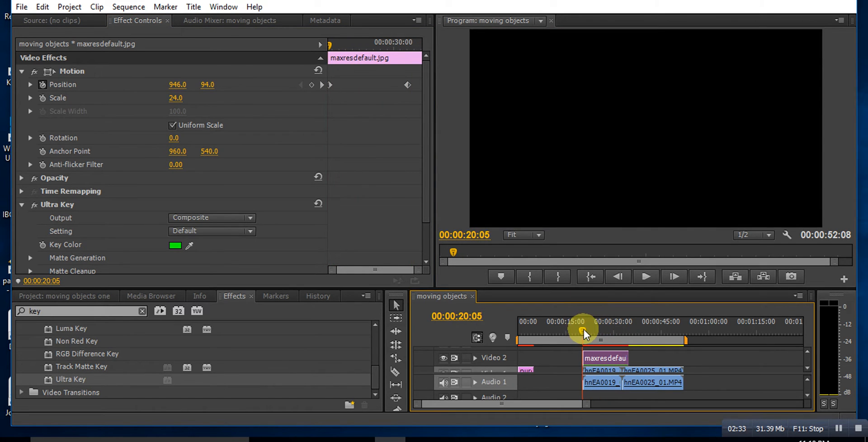
Play the spaceship gliding left out of frame, then return to its first Position keyframe.
click(647, 277)
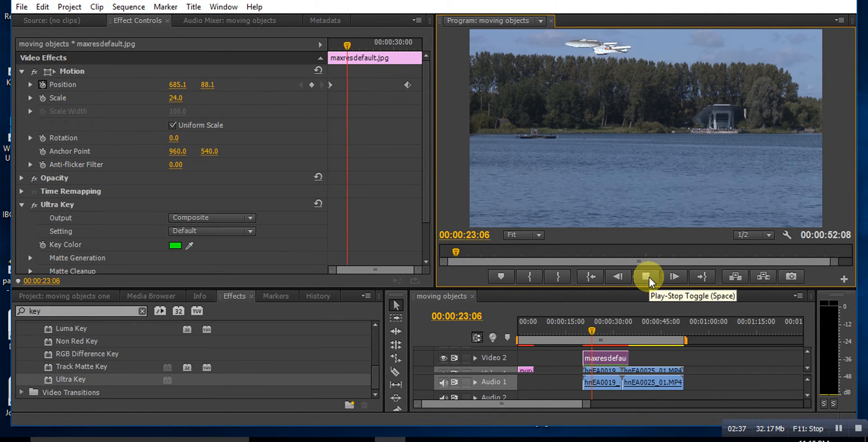
click(647, 276)
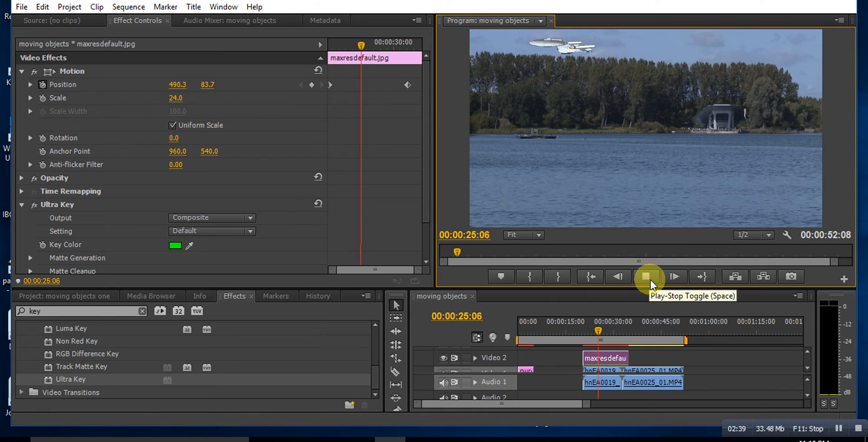
click(648, 276)
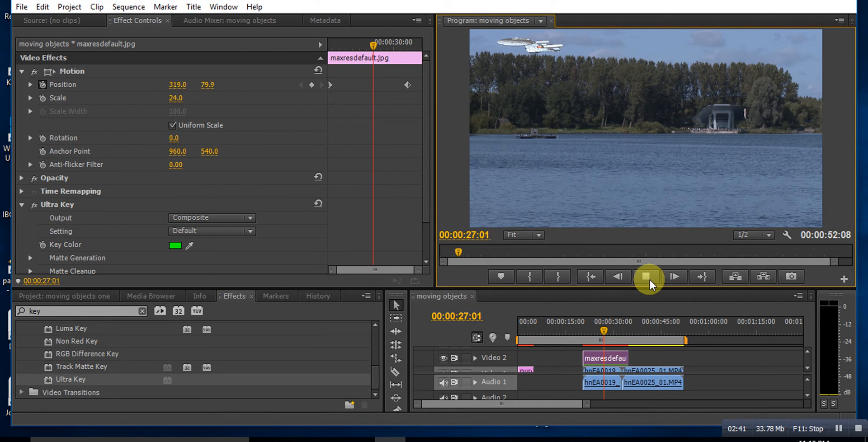
click(647, 277)
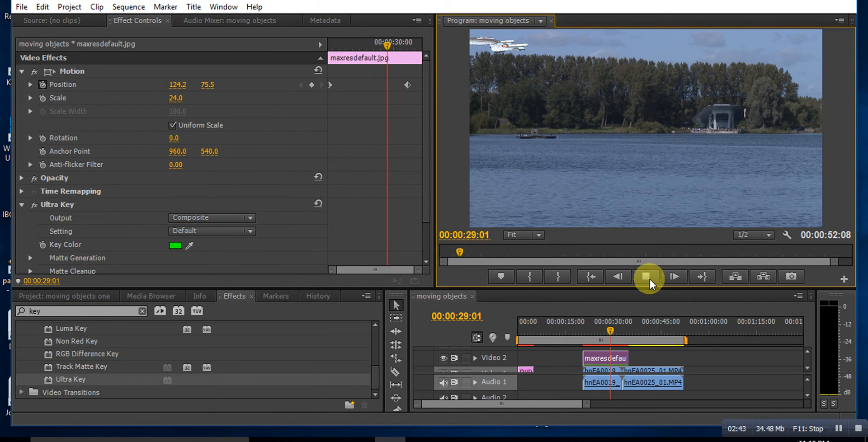
click(648, 276)
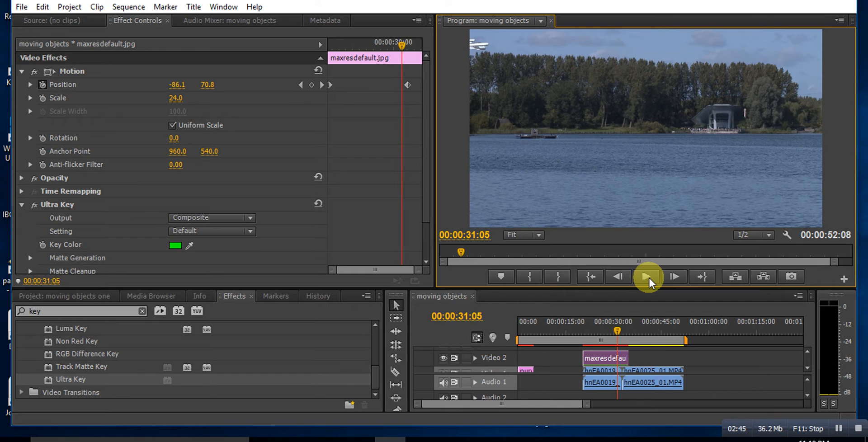
click(648, 277)
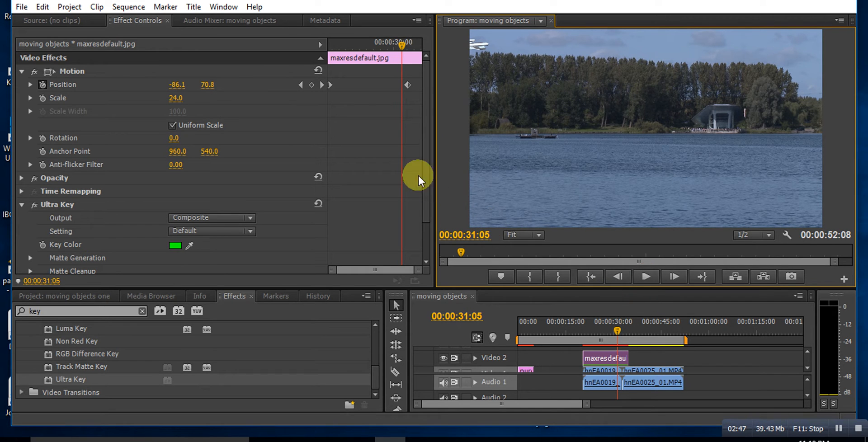
click(301, 85)
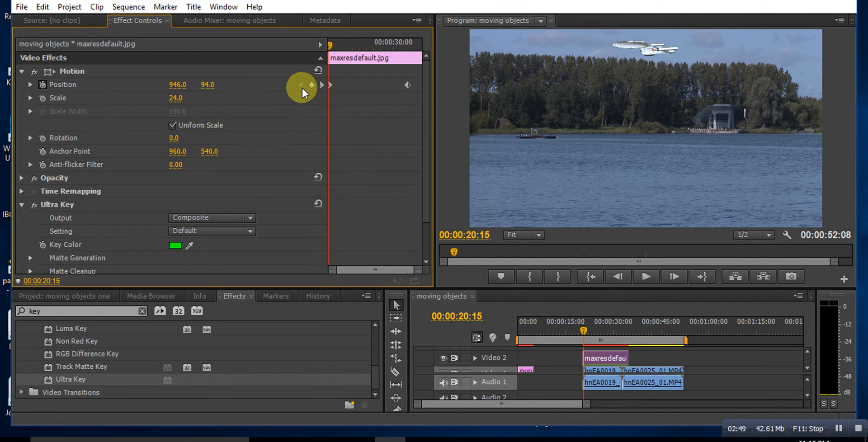
mouse_move(323, 88)
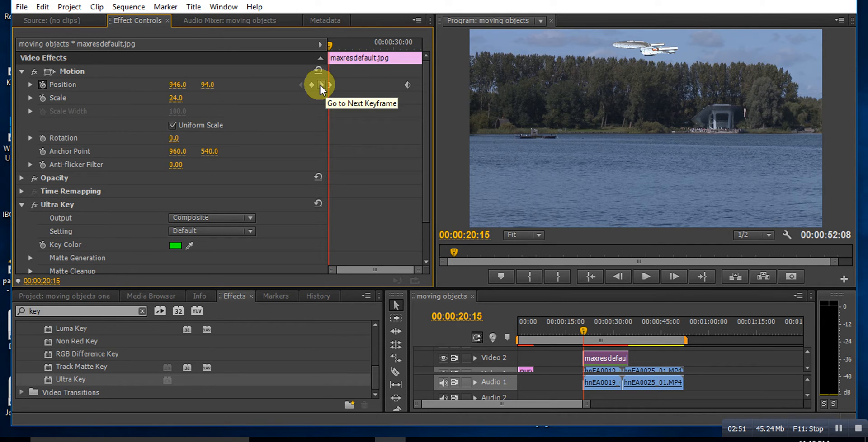
mouse_move(300, 90)
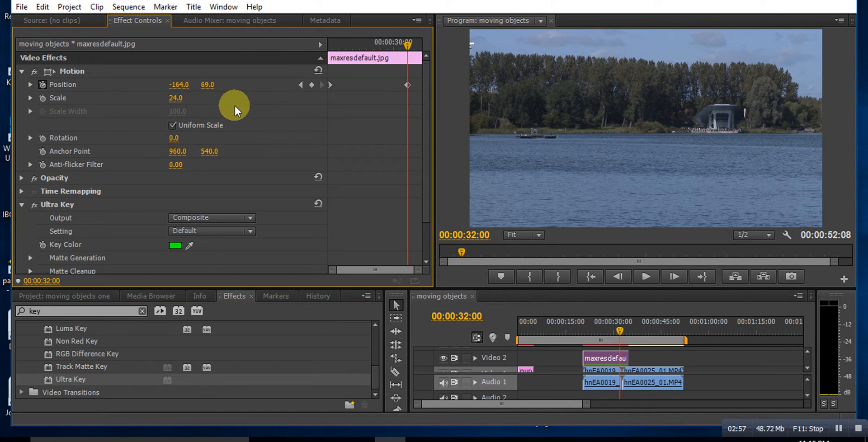
Scrub the final Position keyframe to -164, -34 so the ship rises out of the sky, then rewind.
drag(179, 84, 194, 85)
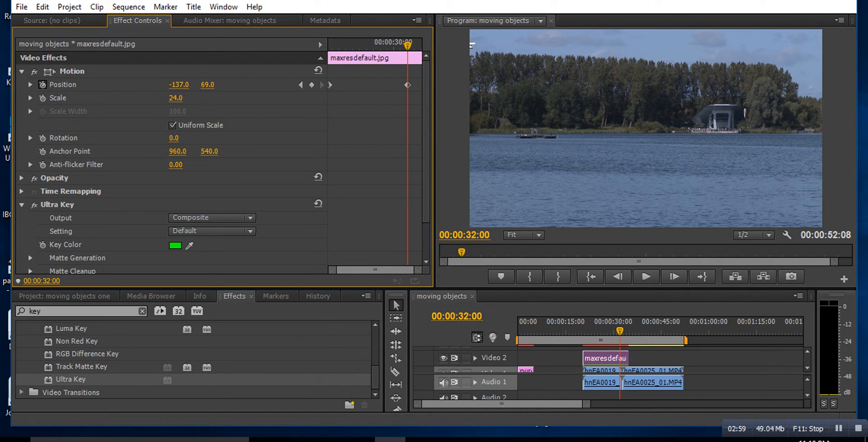
drag(179, 85, 174, 85)
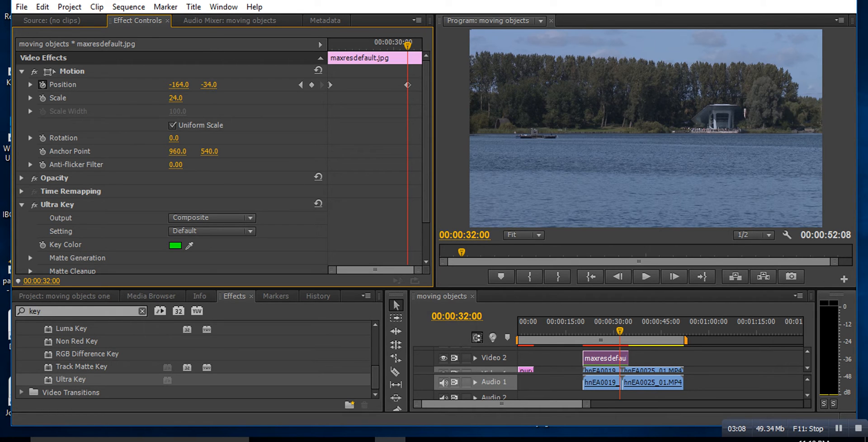
click(534, 276)
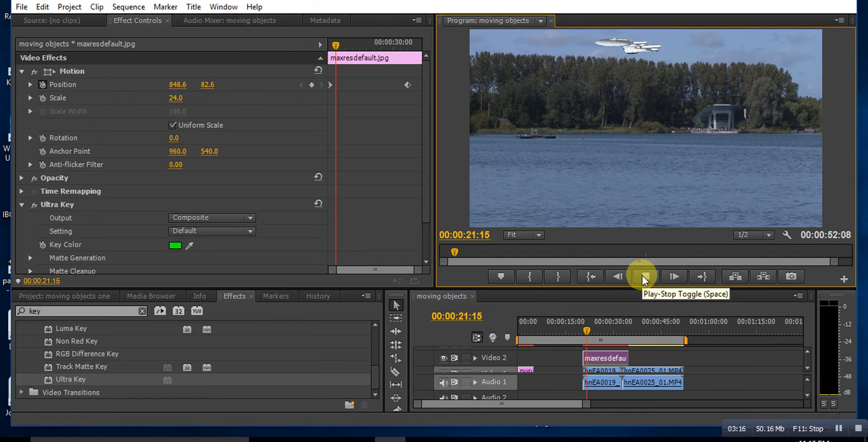
click(641, 276)
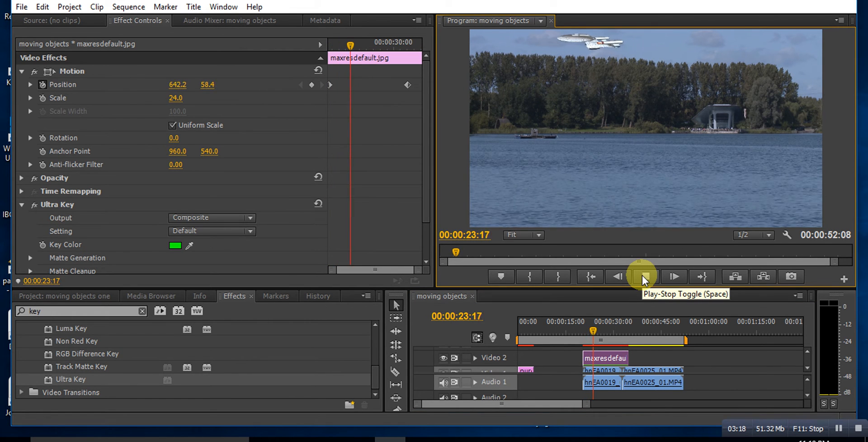
click(641, 276)
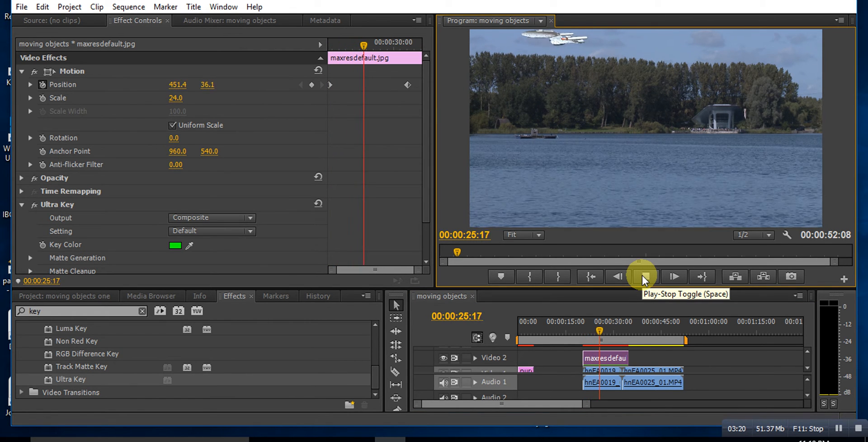
click(642, 276)
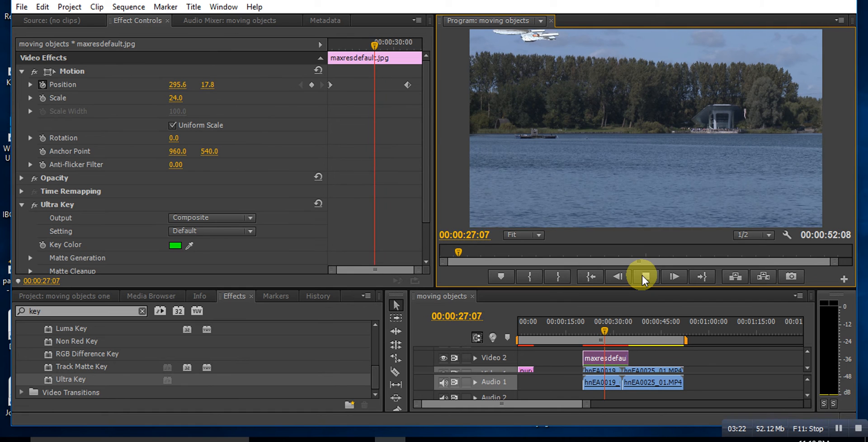
click(641, 276)
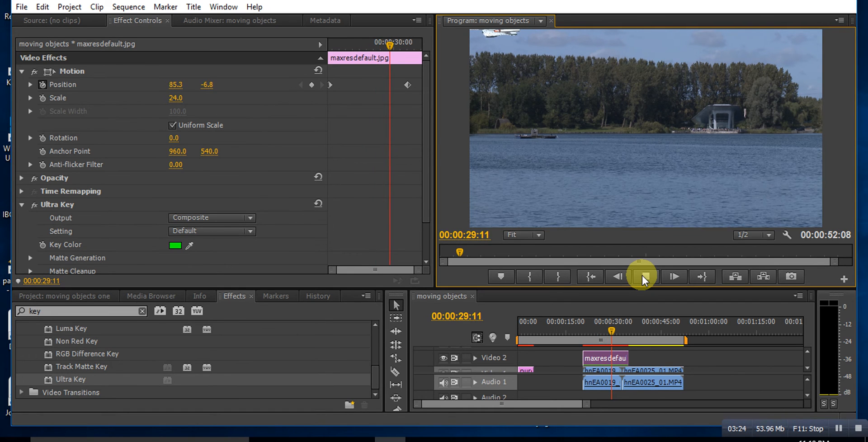
click(642, 276)
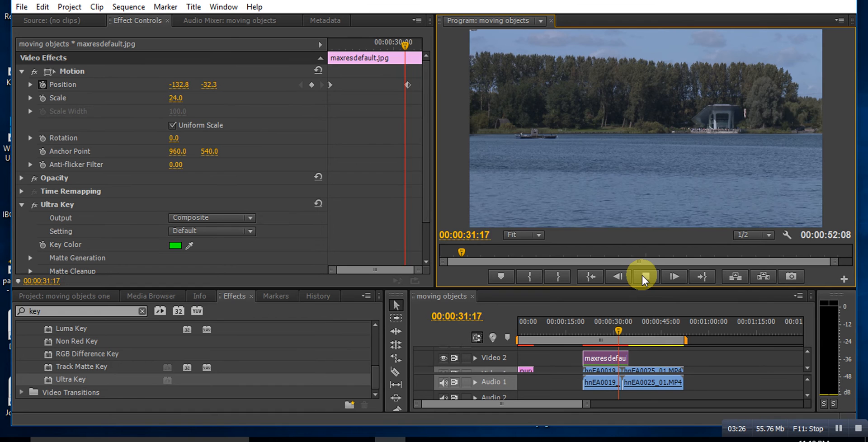
click(642, 276)
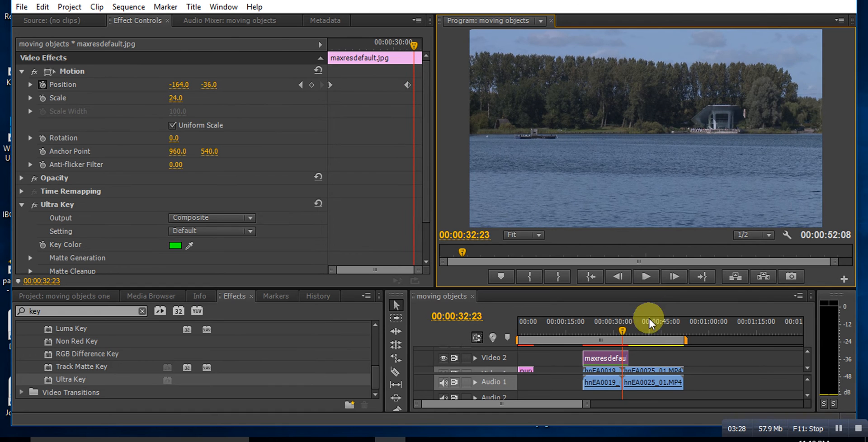
click(593, 333)
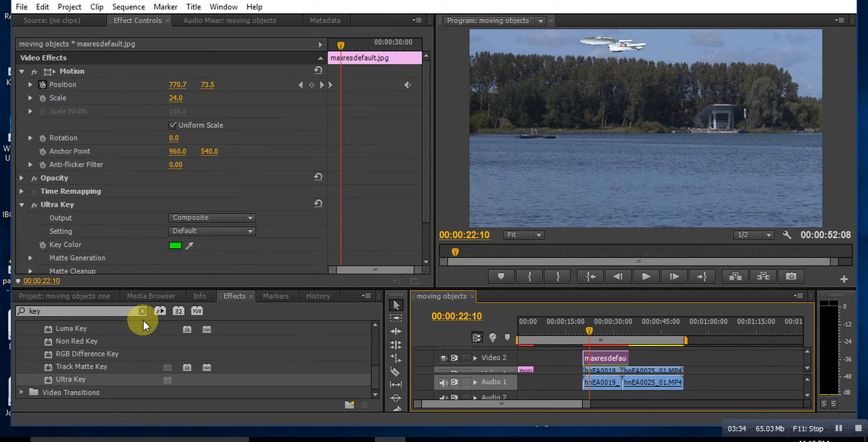
Search the Effects panel for 'blur' and scroll to Fast Blur under Blur & Sharpen.
key(Backspace)
text(fas)
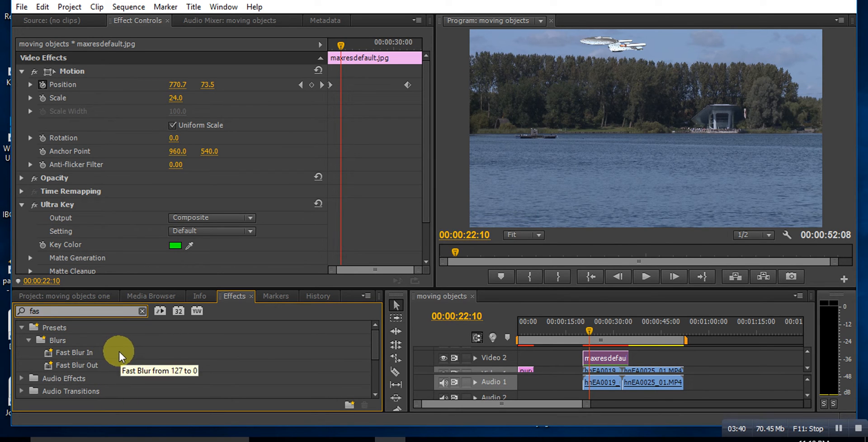
mouse_move(86, 336)
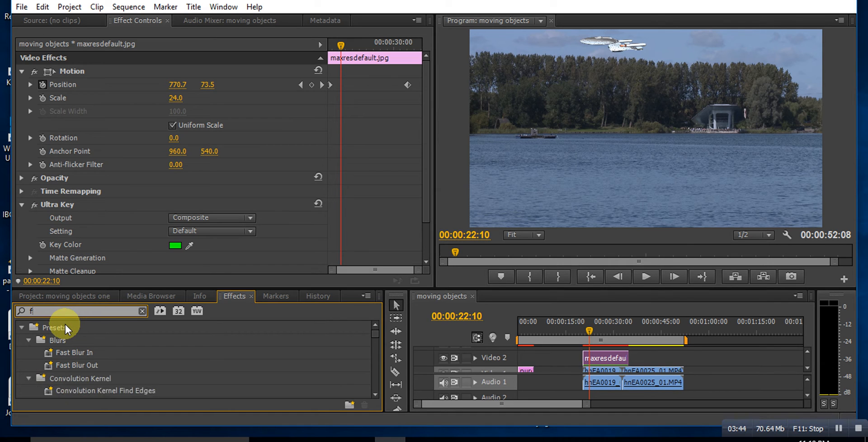
text(ast)
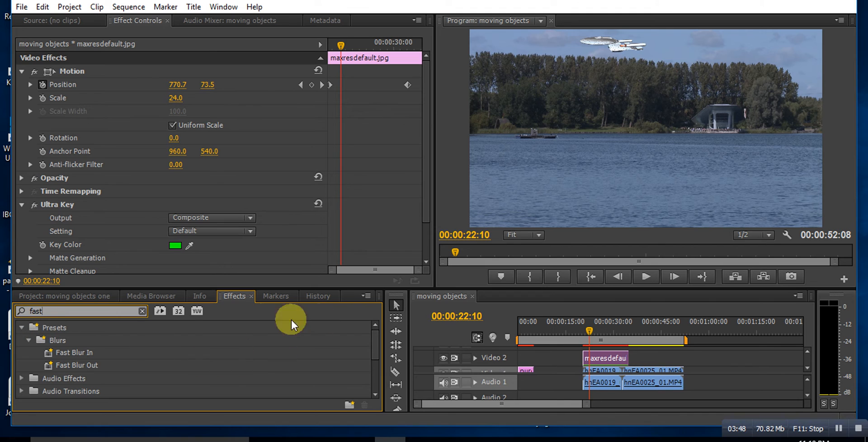
mouse_move(161, 311)
text(blur)
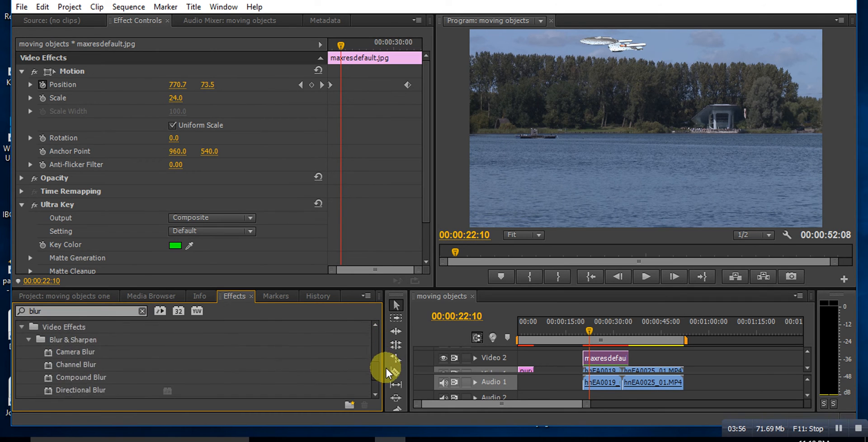
scroll(down, 3)
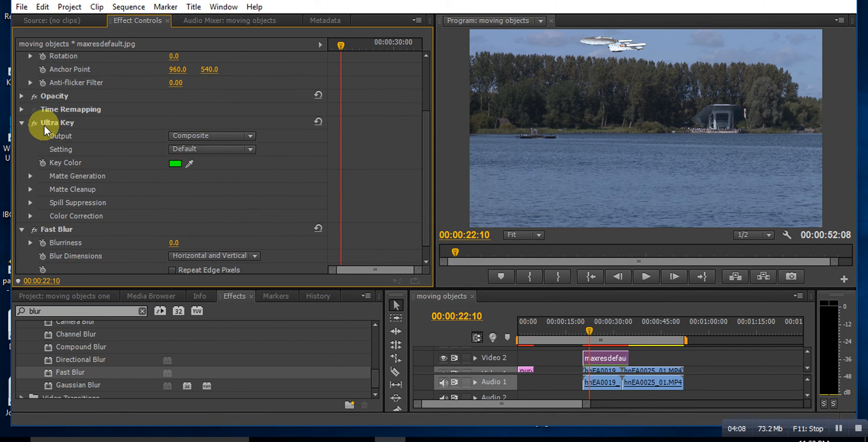
mouse_move(141, 253)
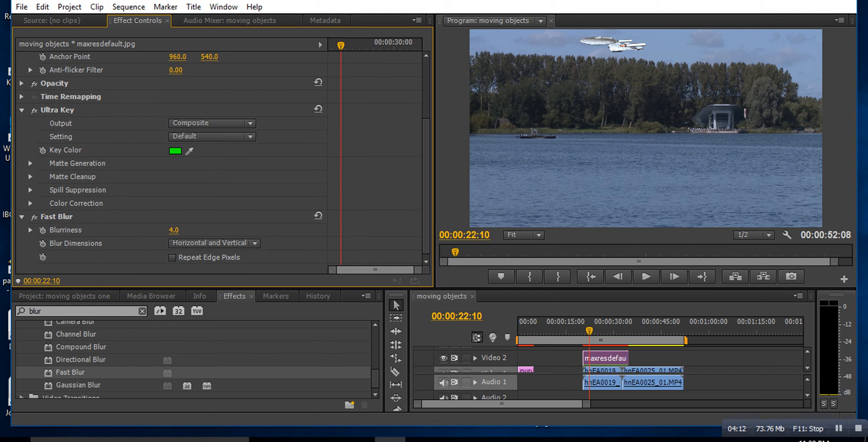
Set Fast Blur blurriness to 23 and play the blurred flight from 00:00:20:05.
drag(174, 229, 183, 230)
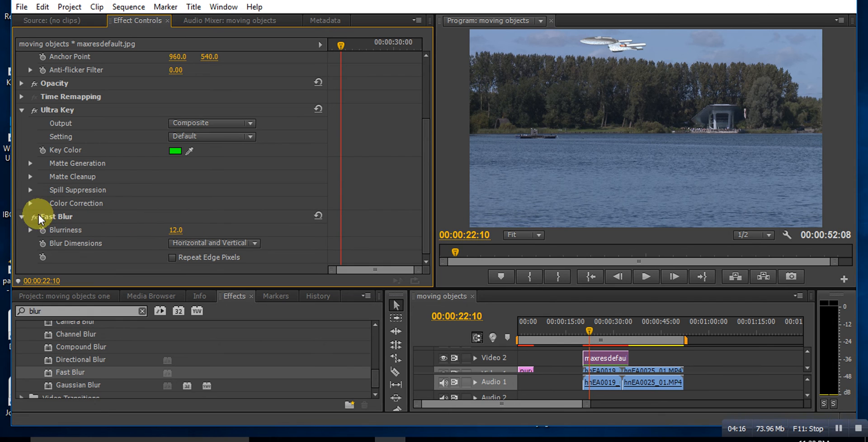
mouse_move(213, 237)
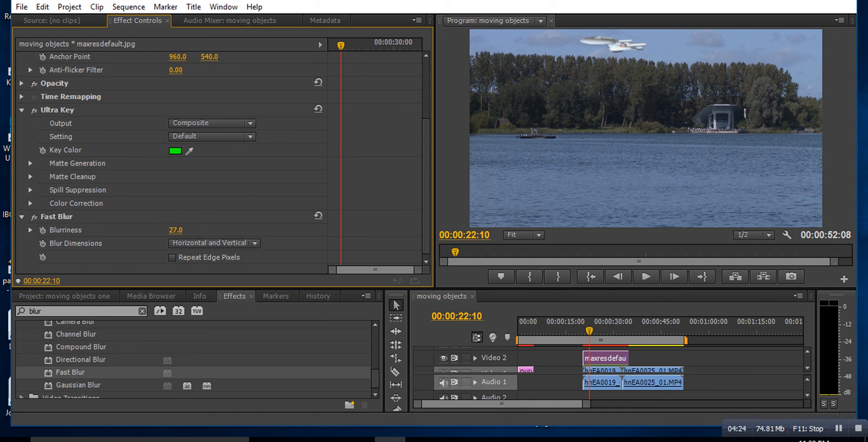
drag(176, 230, 166, 229)
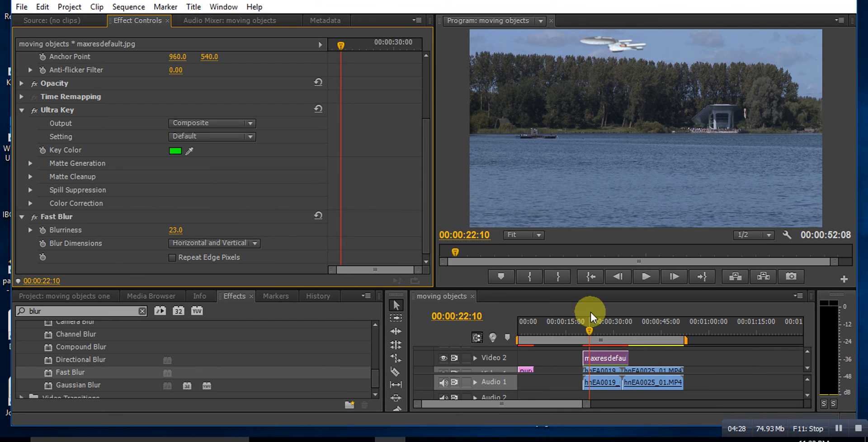
drag(589, 329, 587, 330)
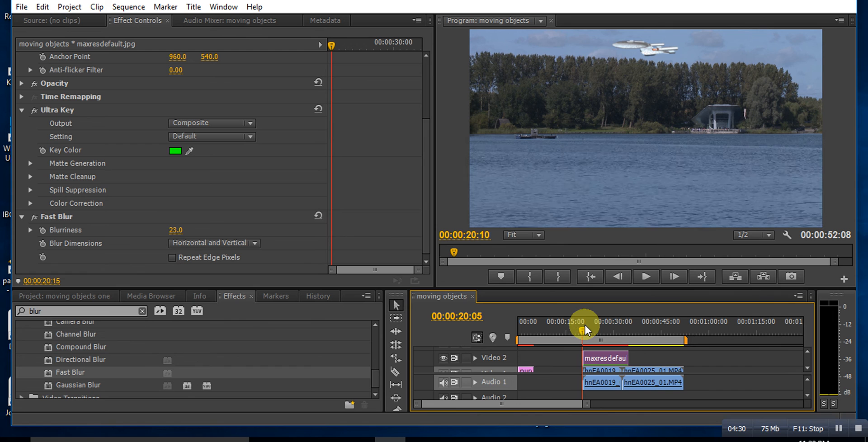
click(646, 277)
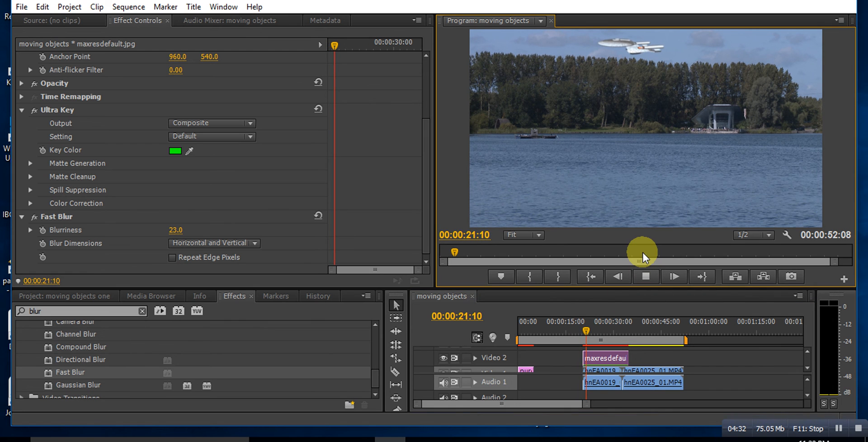